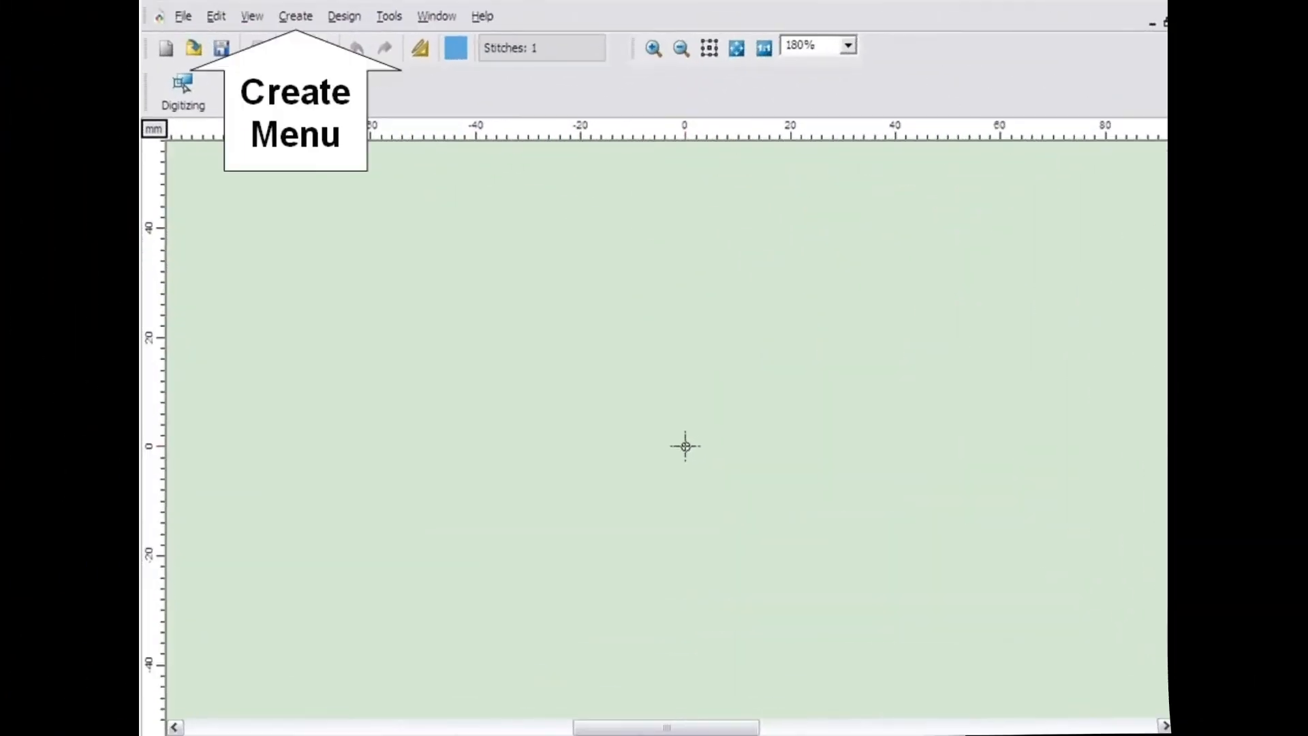
Step: Launch the Autopunch Wizard from the Create menu to convert artwork into embroidery
{"action": "left_click", "coordinate": [294, 16]}
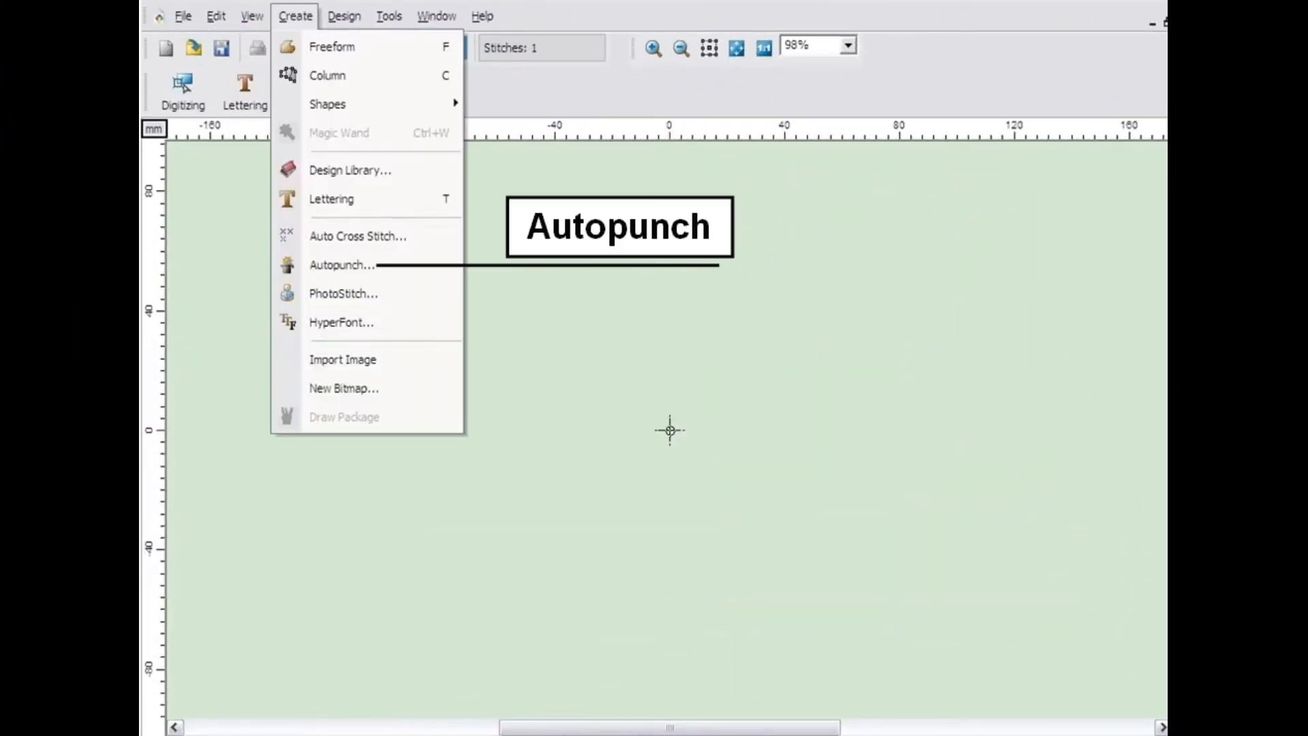
{"action": "left_click", "coordinate": [341, 264]}
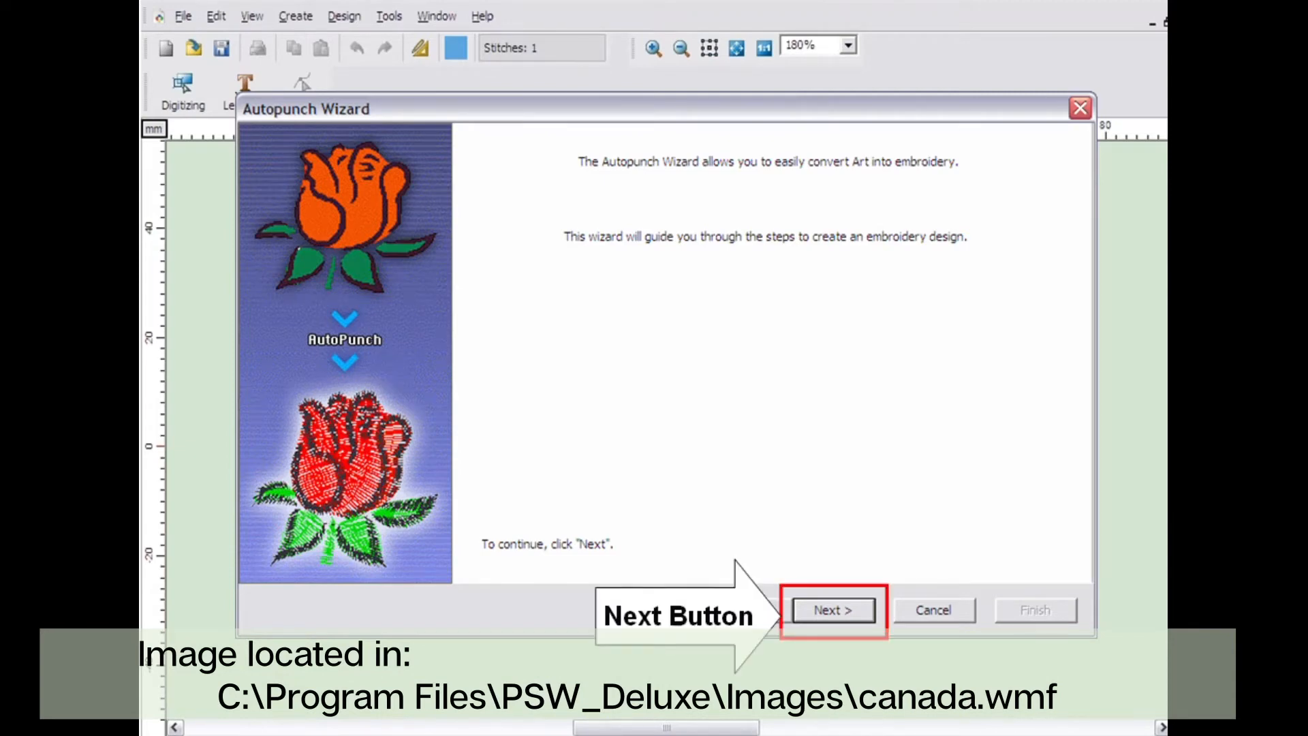
Step: Choose canada.wmf as the source image on the wizard's Open Image step
{"action": "left_click", "coordinate": [833, 609]}
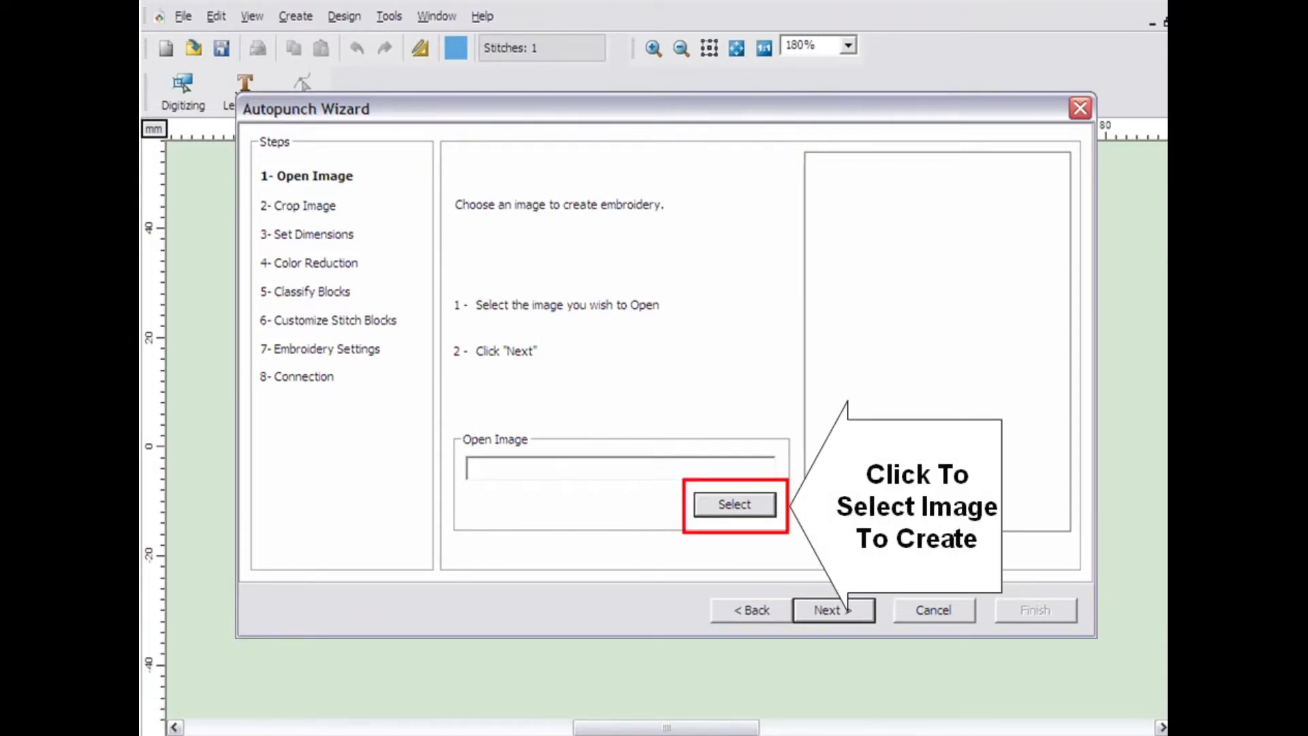
{"action": "left_click", "coordinate": [733, 504]}
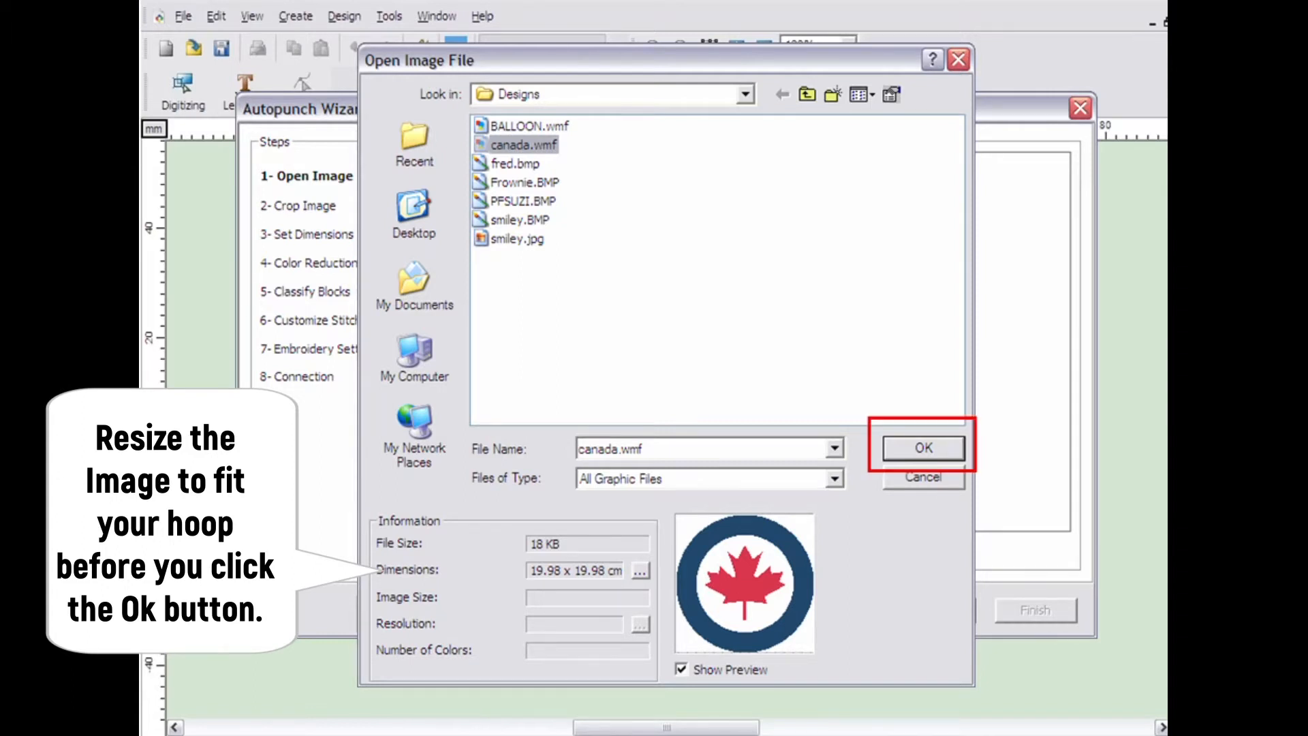
{"action": "left_click", "coordinate": [924, 447]}
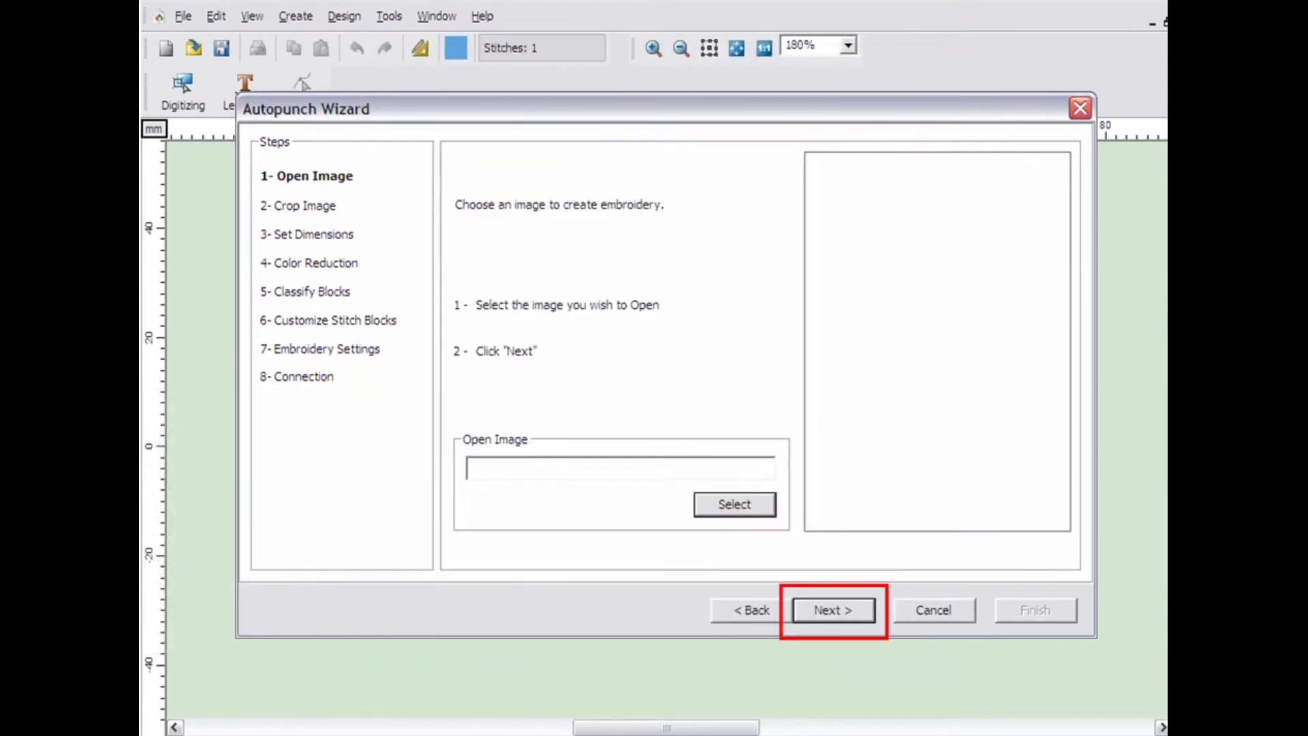
Step: Keep the full roundel uncropped and reach Set Dimensions showing 19.98 x 19.98 cm
{"action": "left_click", "coordinate": [832, 609]}
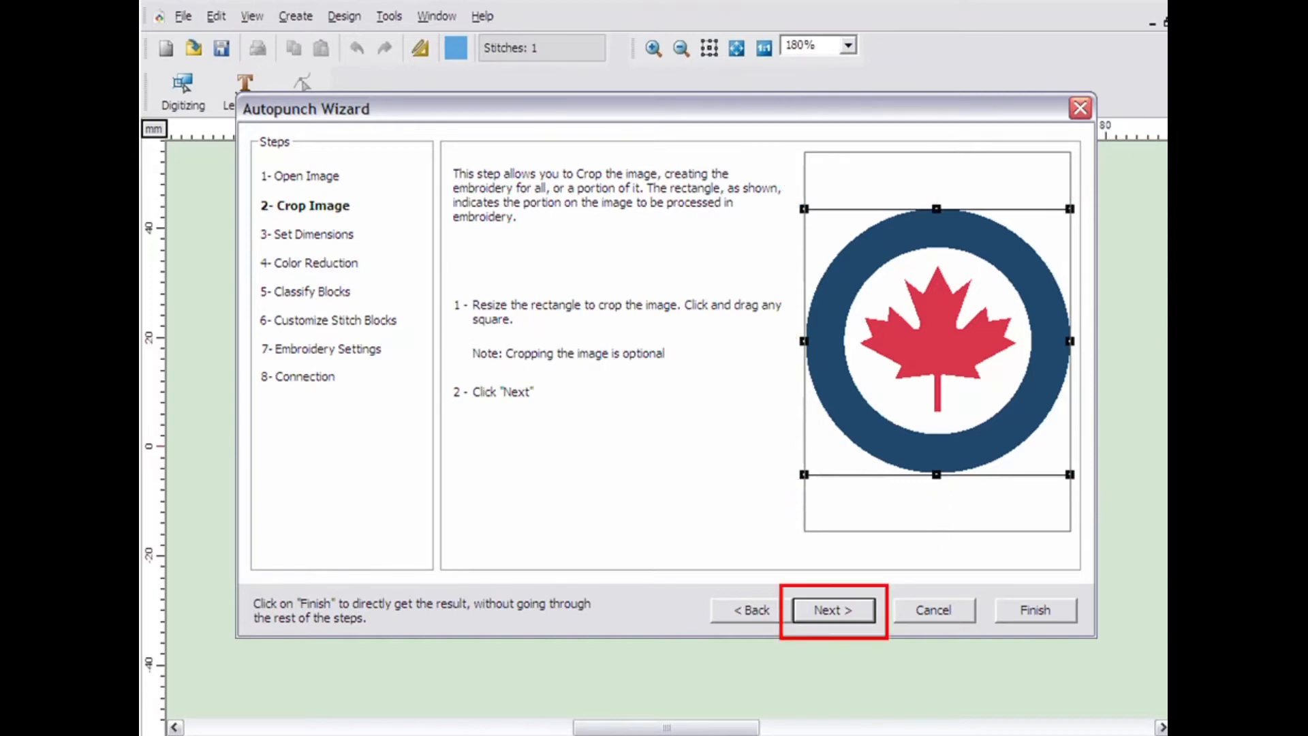
{"action": "left_click", "coordinate": [832, 609]}
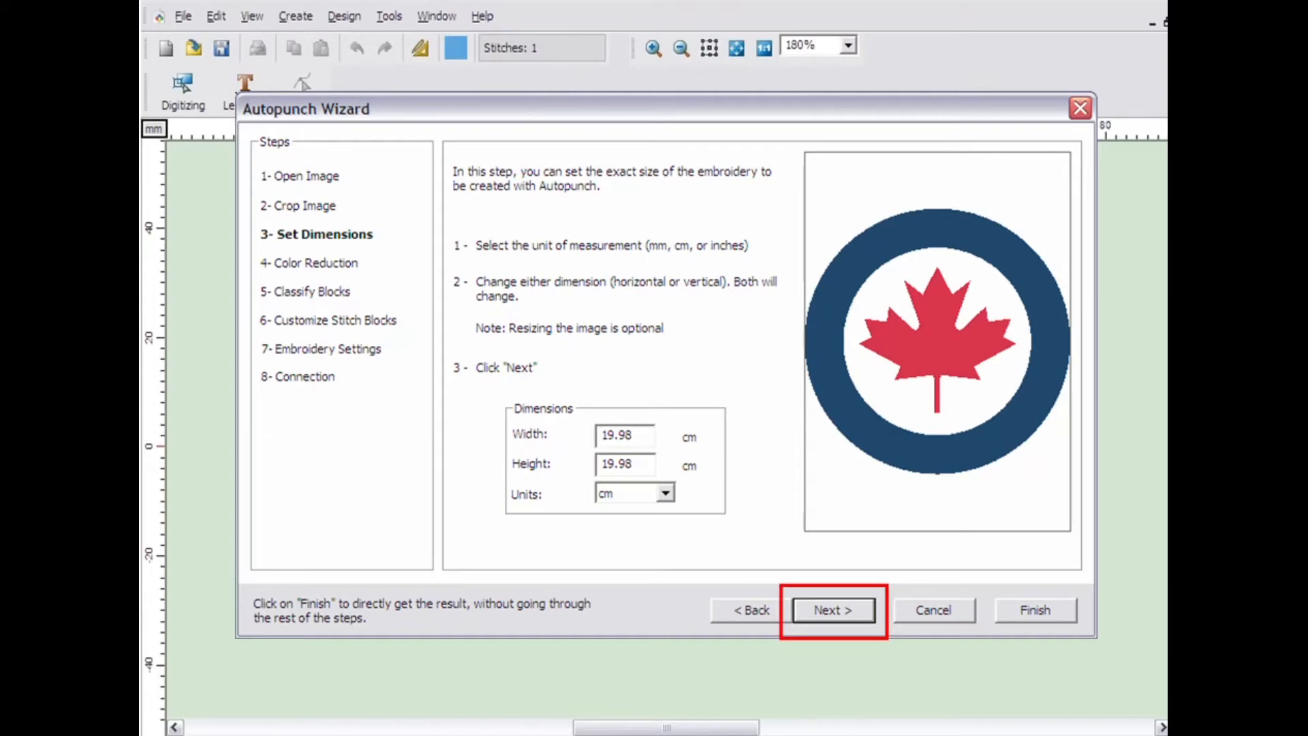
Step: Keep the size and accept the suggested three-colour reduction: white, red and dark blue
{"action": "left_click", "coordinate": [833, 609]}
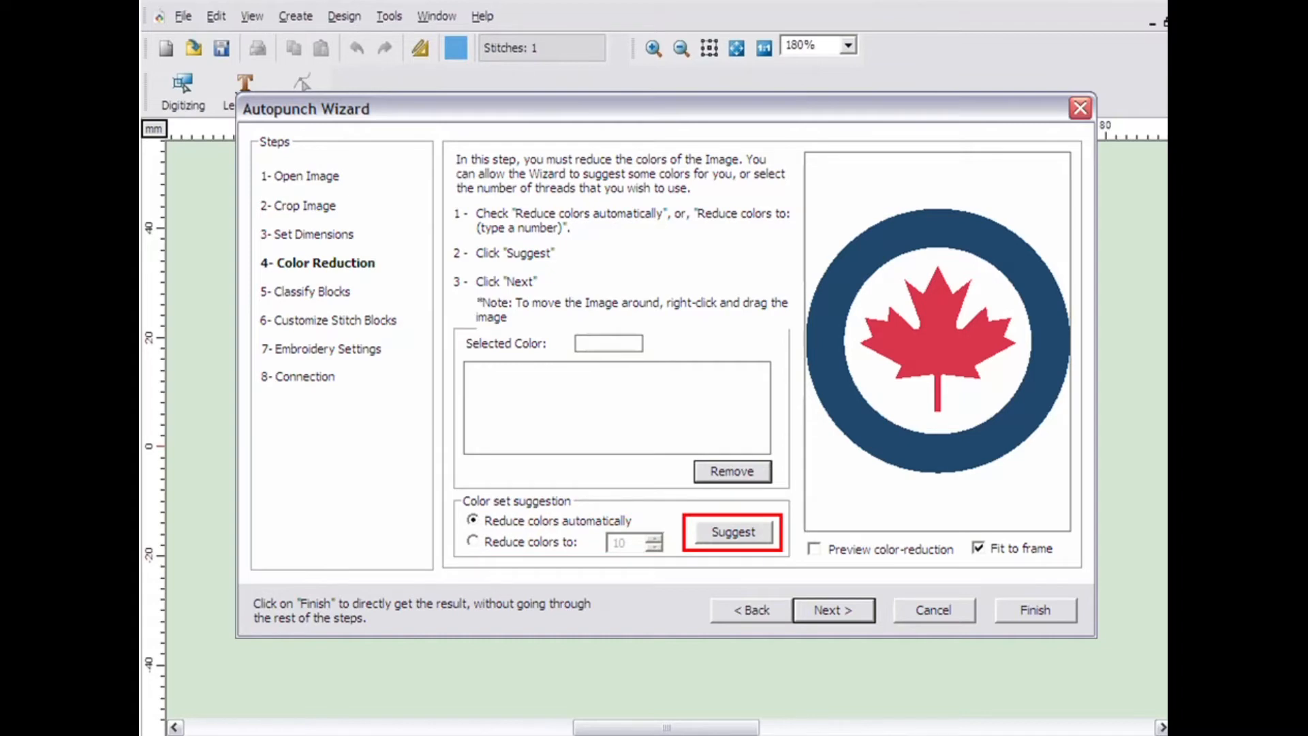
{"action": "left_click", "coordinate": [733, 531]}
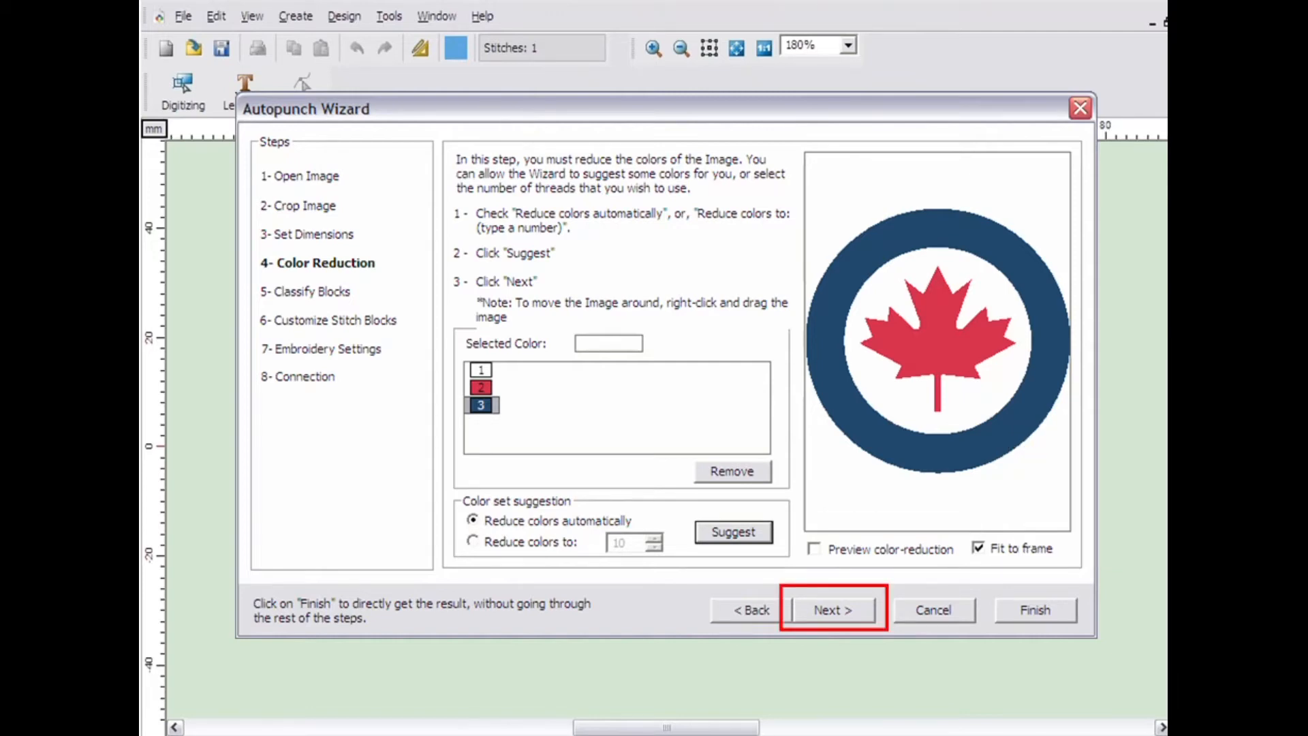
{"action": "left_click", "coordinate": [833, 610]}
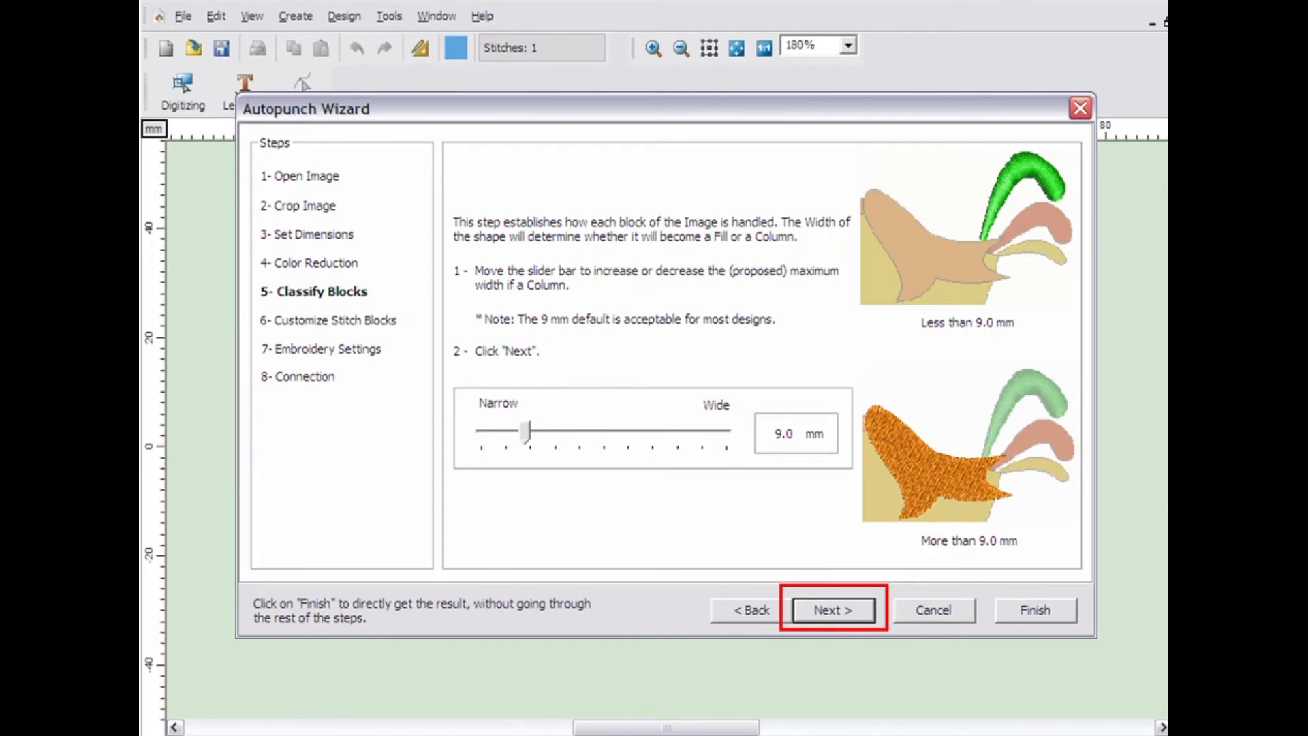
Step: Accept block classification with the 9.0 mm column width limit
{"action": "left_click", "coordinate": [832, 609]}
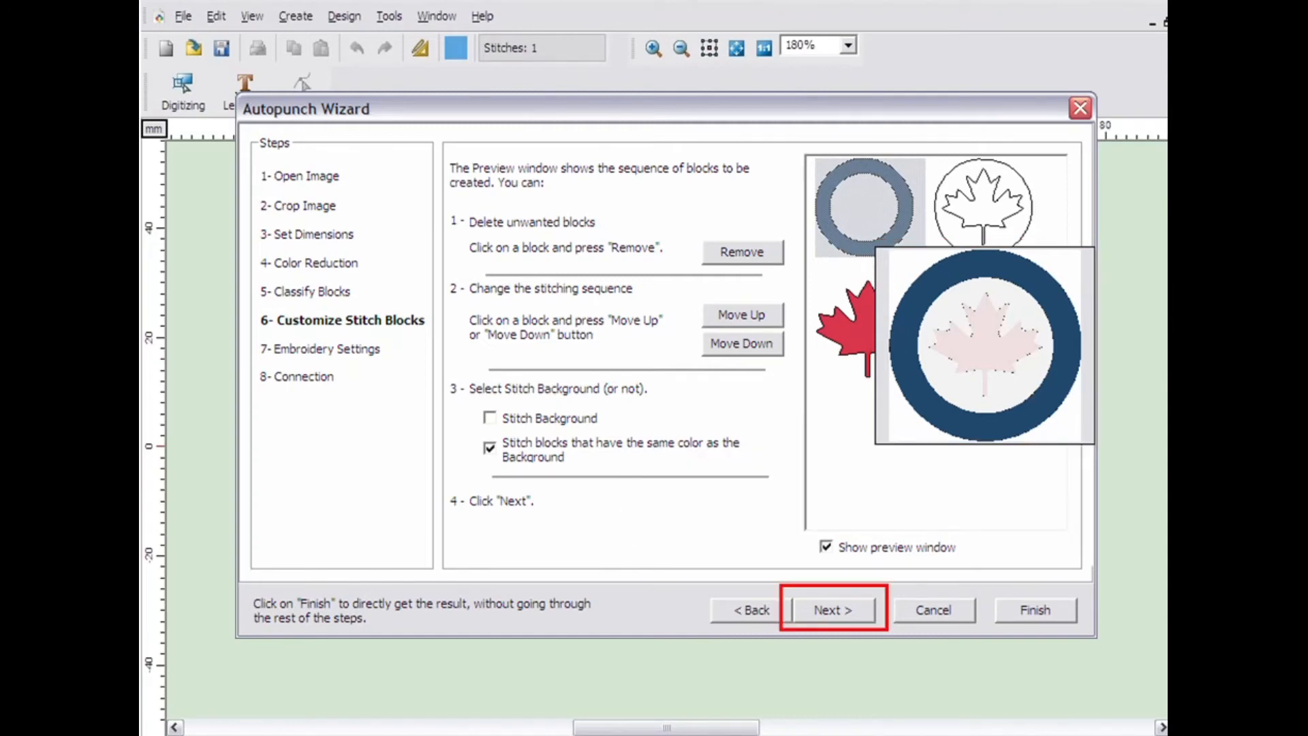
Step: Accept the ring, leaf outline and red leaf block order with the background left unstitched
{"action": "left_click", "coordinate": [833, 609]}
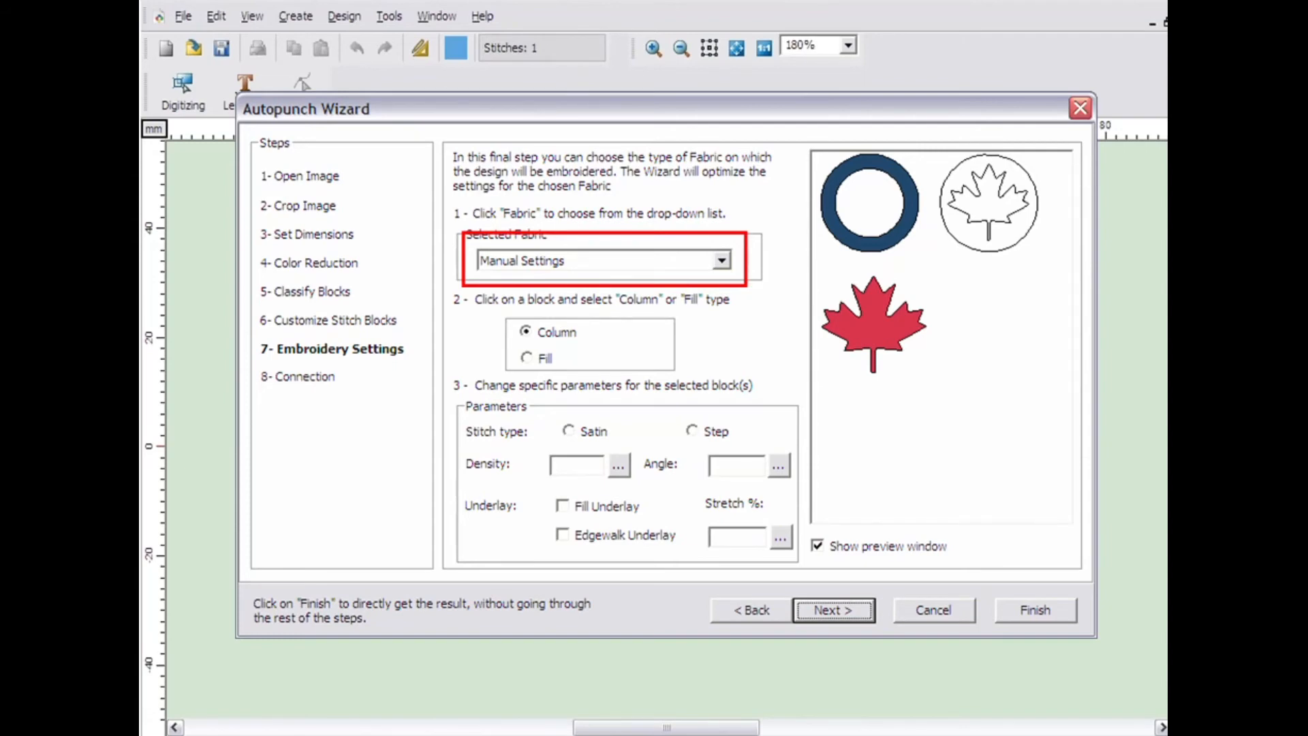
Step: Set the fabric to the Jersey-Knit preset under Polo Style Shirt
{"action": "left_click", "coordinate": [721, 260]}
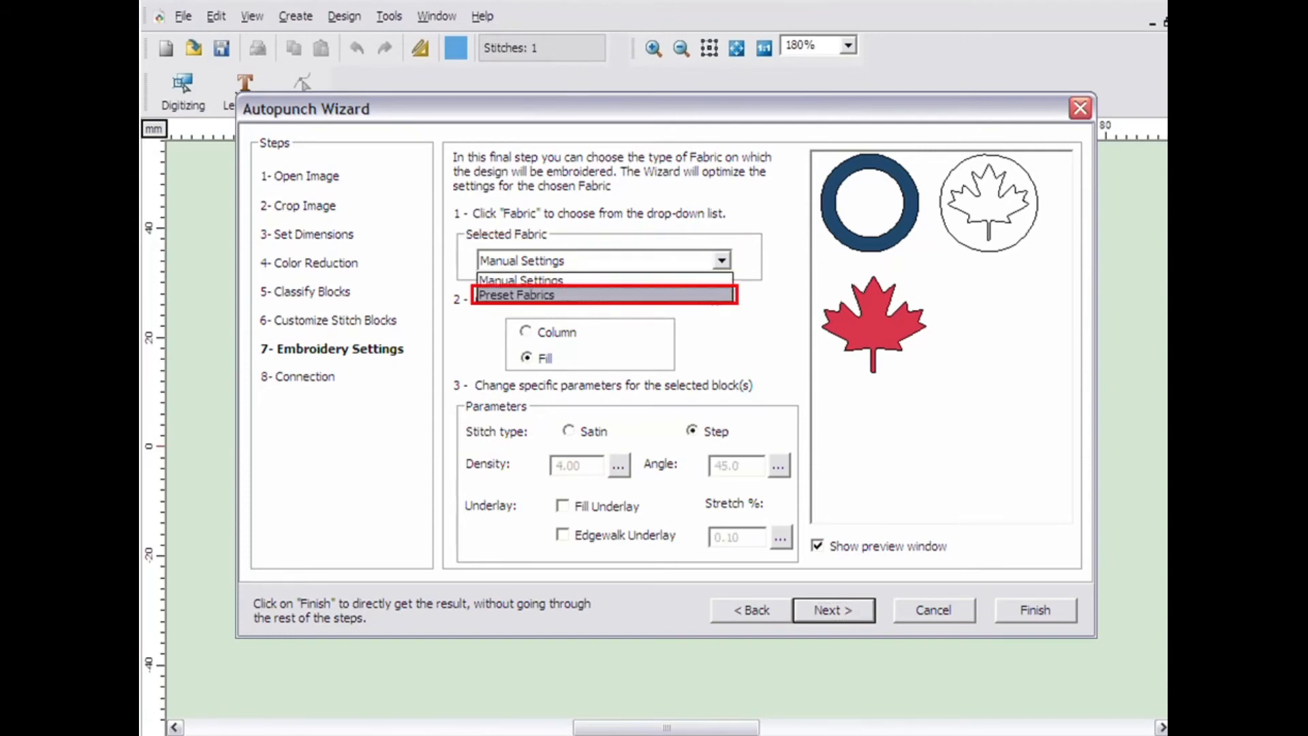
{"action": "left_click", "coordinate": [517, 295]}
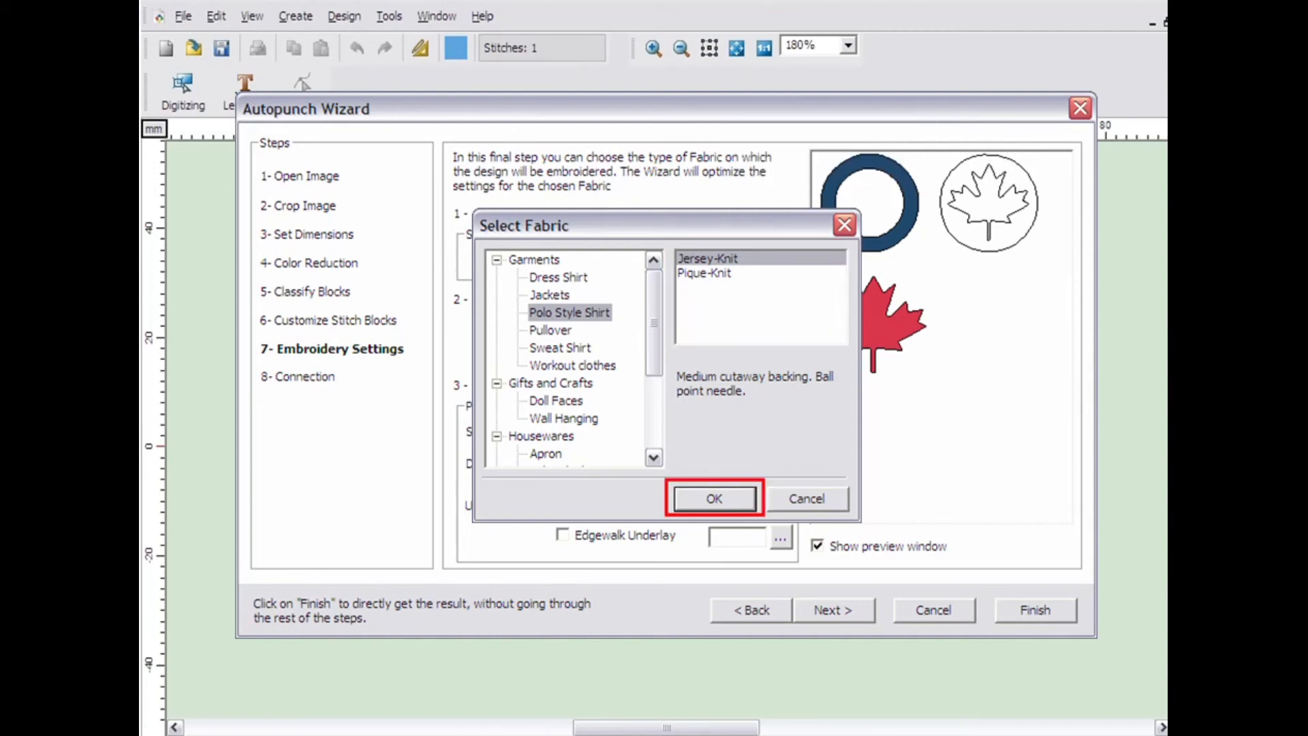
{"action": "left_click", "coordinate": [714, 498]}
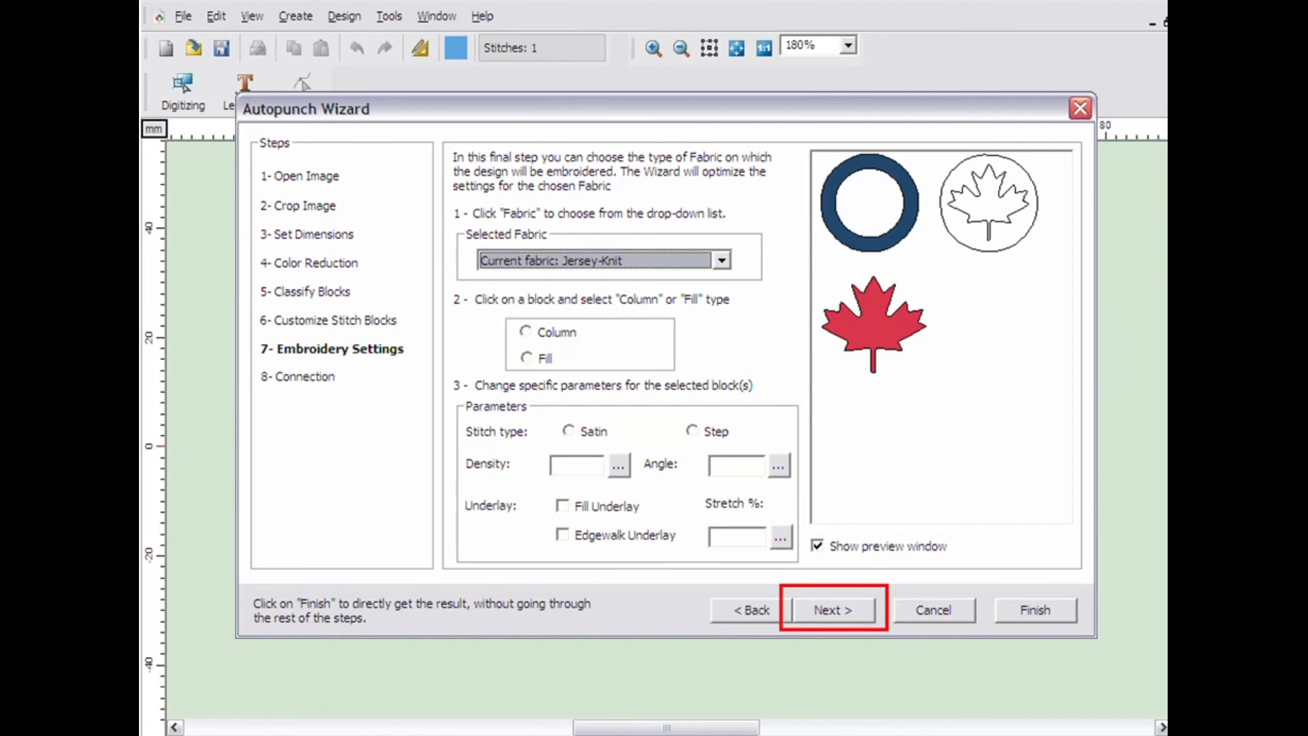
Step: Keep jump stitches between blocks and finish, generating the three-object roundel design on the canvas
{"action": "left_click", "coordinate": [832, 609]}
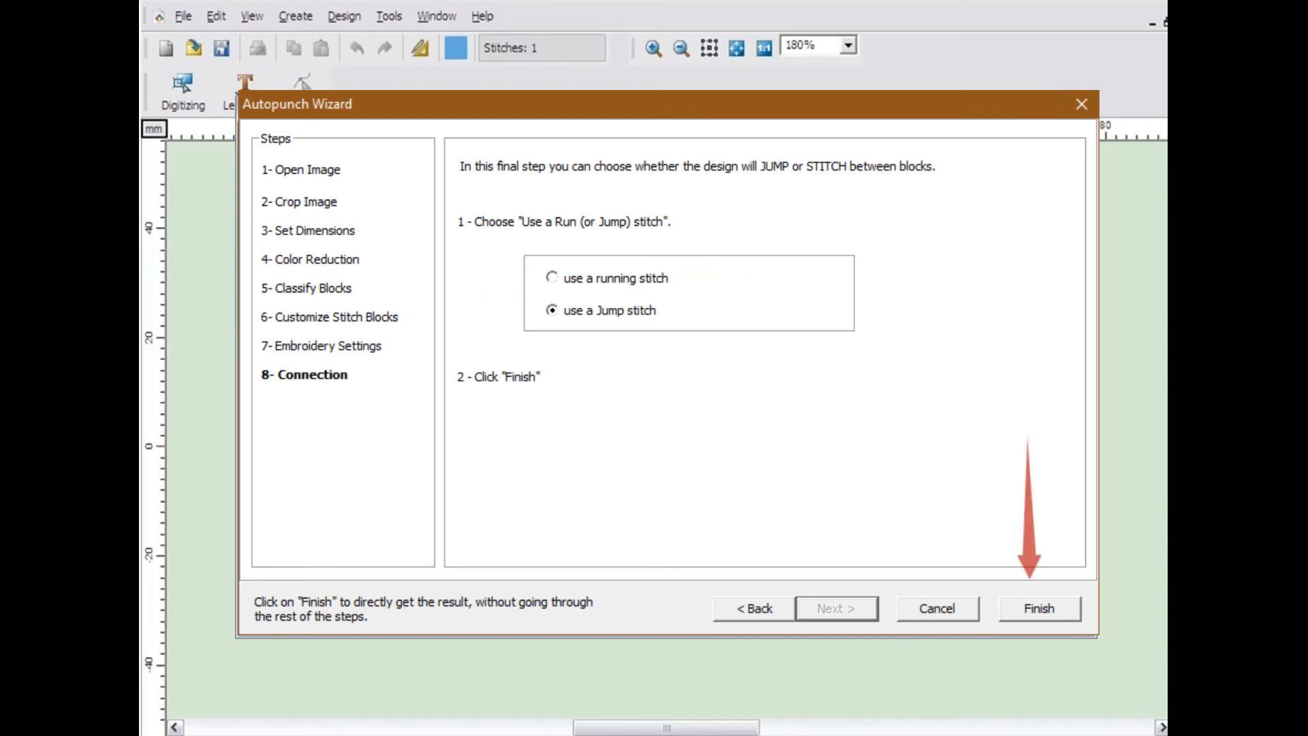
{"action": "left_click", "coordinate": [1038, 608]}
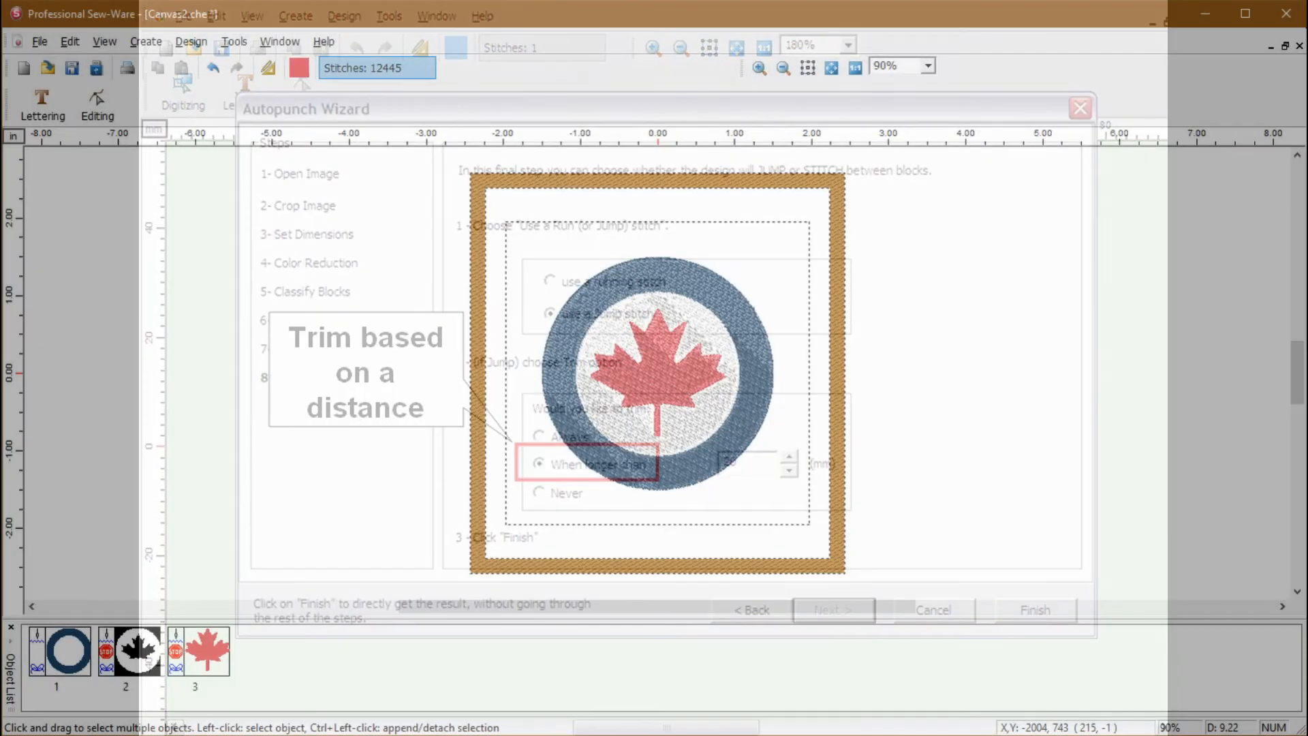
{"action": "left_click", "coordinate": [1035, 610]}
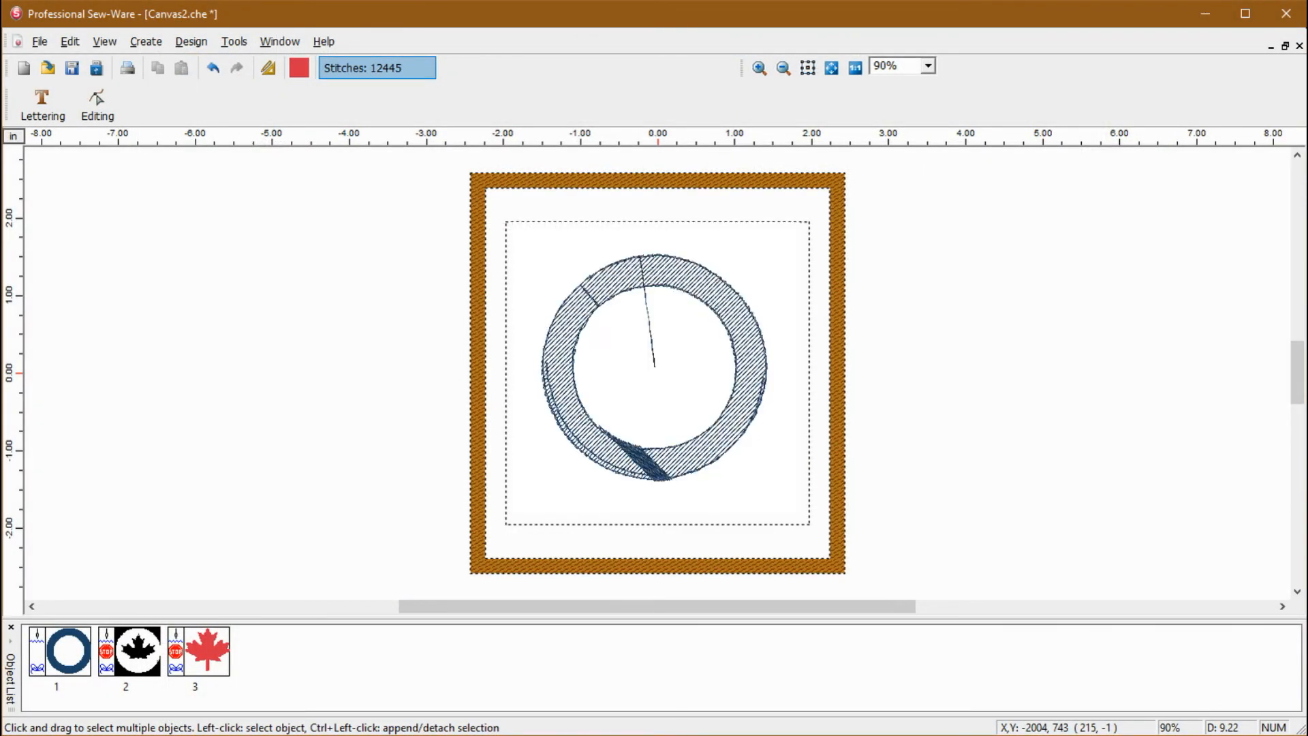